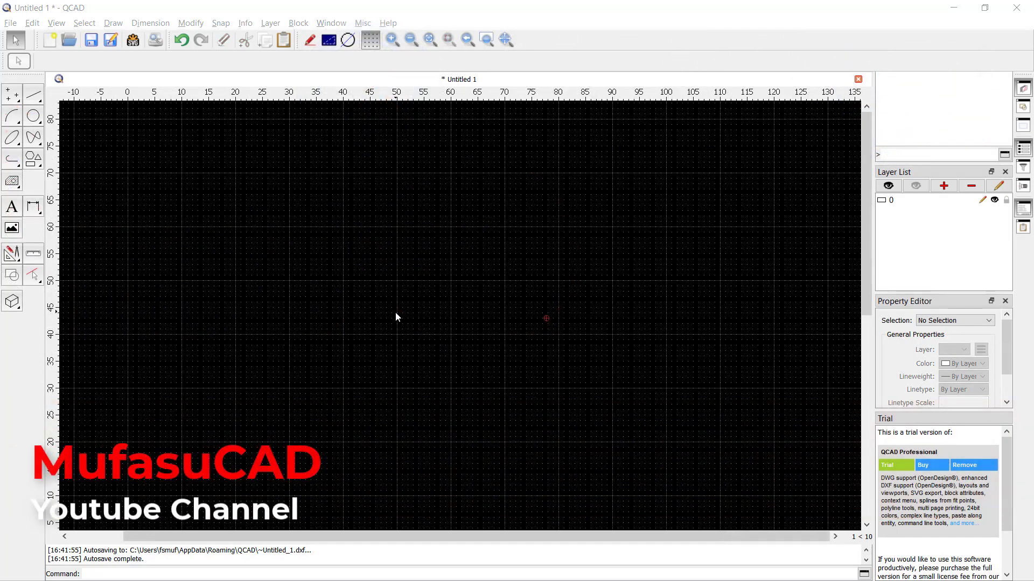
pyautogui.moveTo(434, 328)
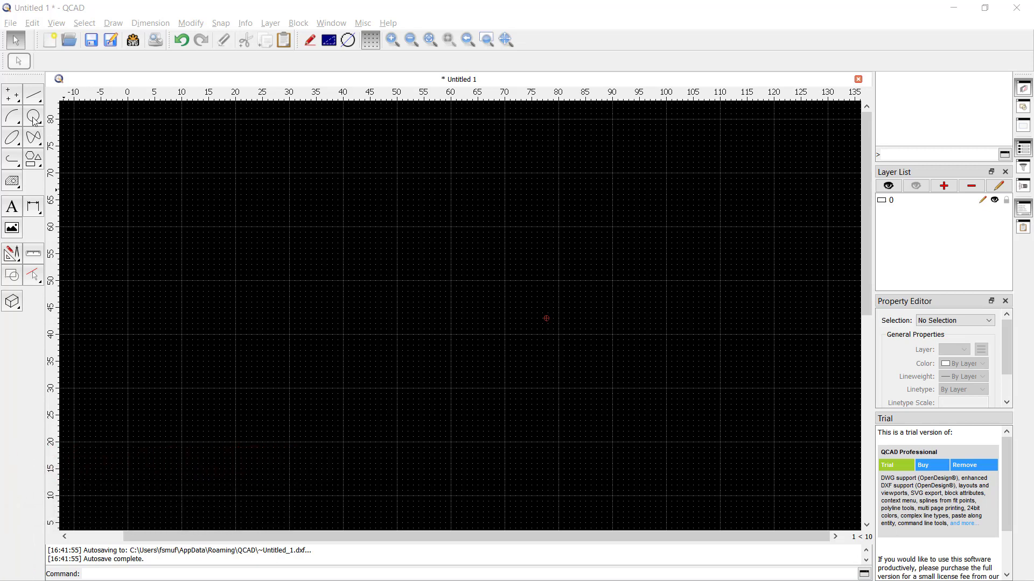
# Draw a circle by center and radius mid-canvas and hide the grid
pyautogui.click(32, 117)
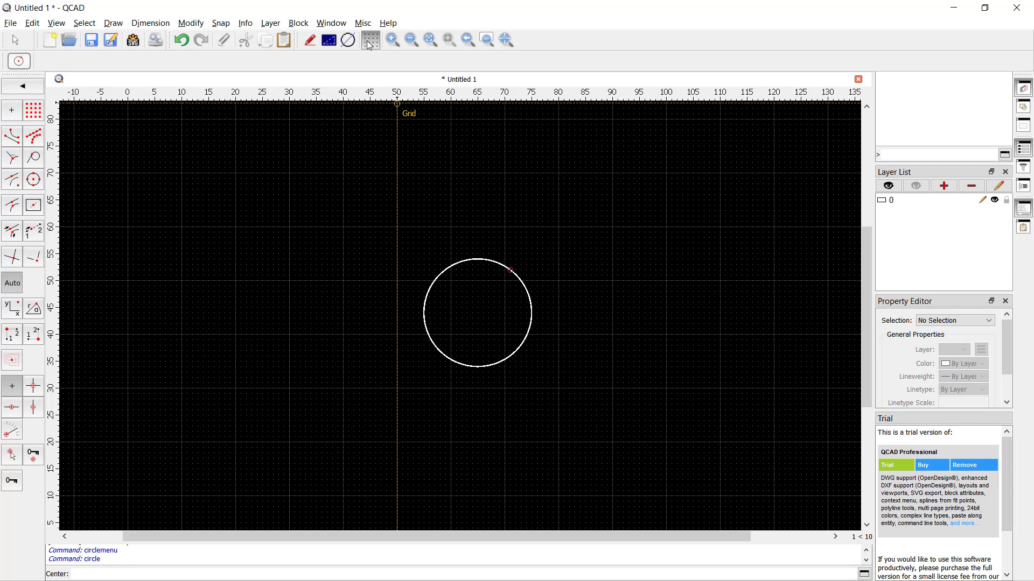
pyautogui.click(370, 39)
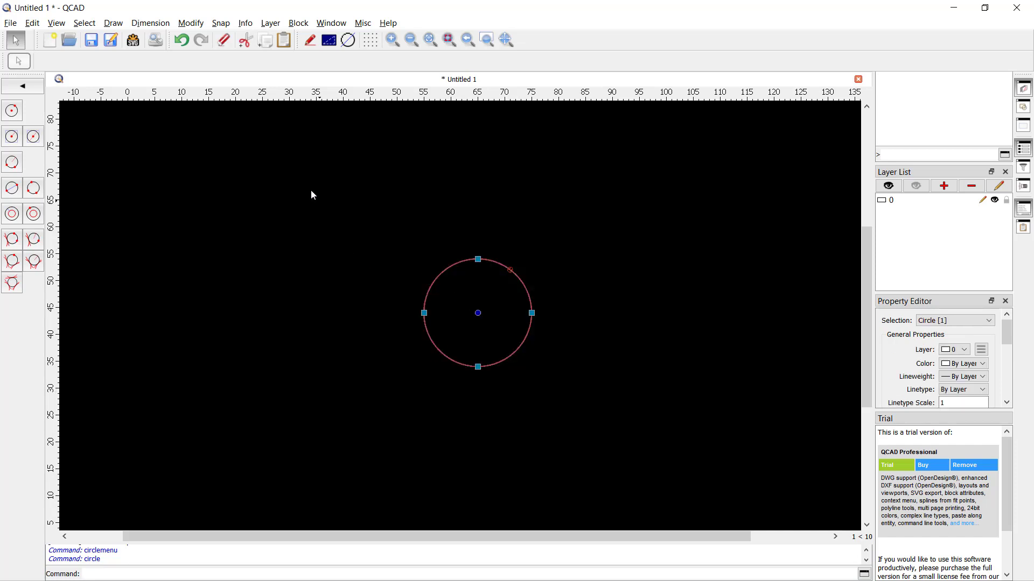
# Scale the circle about its centre by a locked factor of 2
pyautogui.click(191, 22)
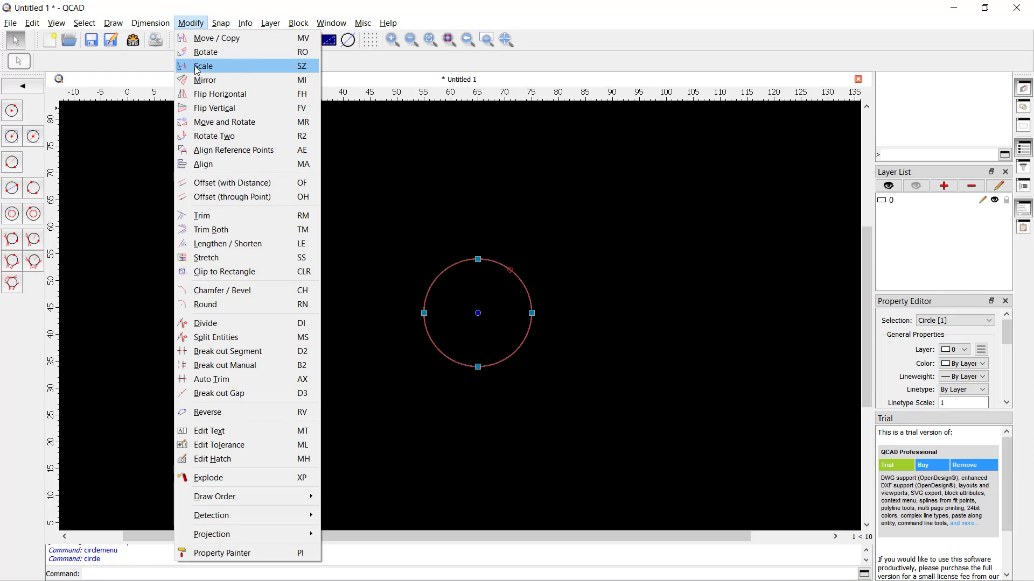
pyautogui.click(205, 66)
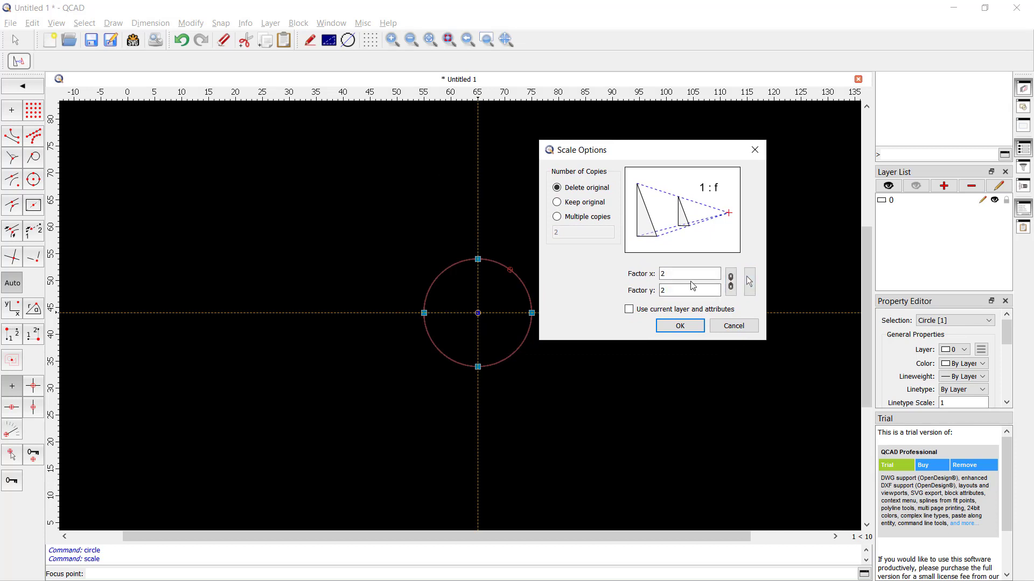
pyautogui.click(689, 273)
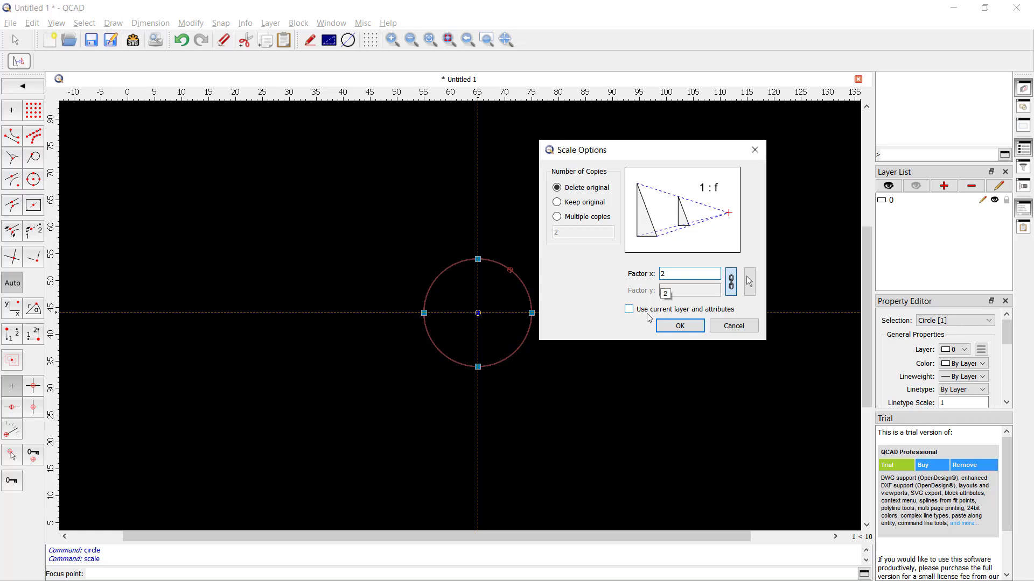
pyautogui.click(678, 326)
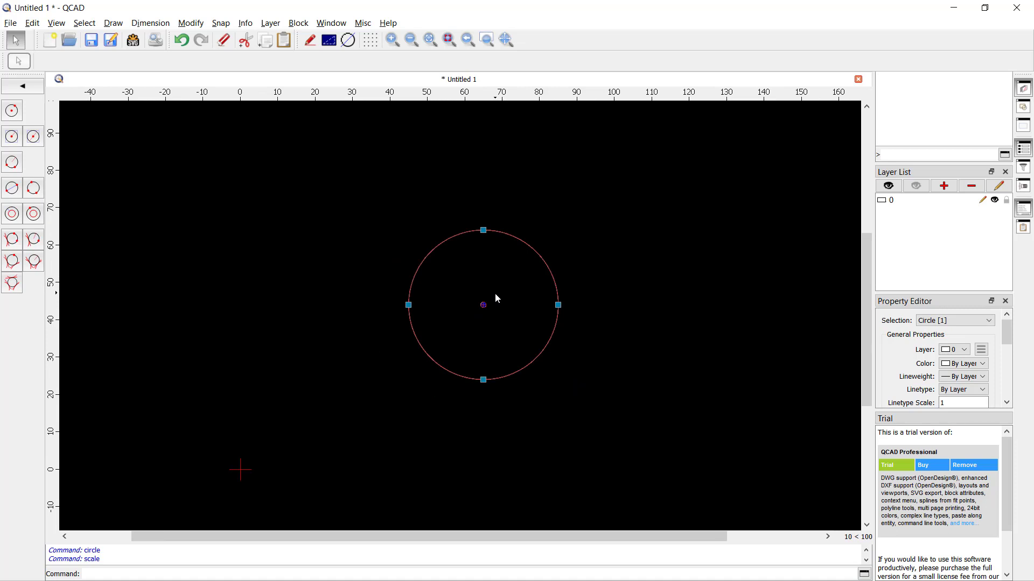
pyautogui.click(190, 22)
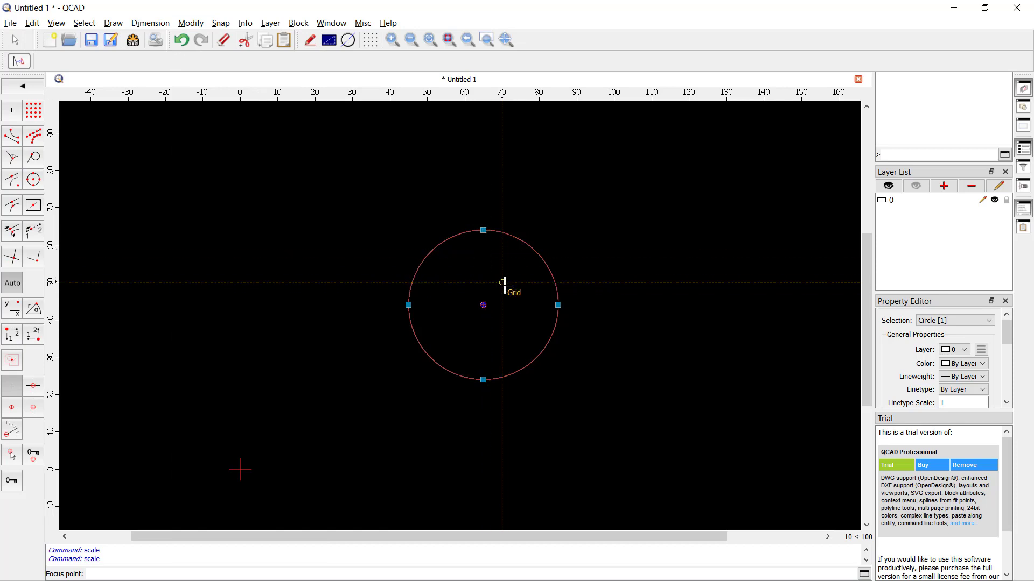
# Rescale the circle by reference from its centre, picking a reference point beside its edge
pyautogui.click(501, 285)
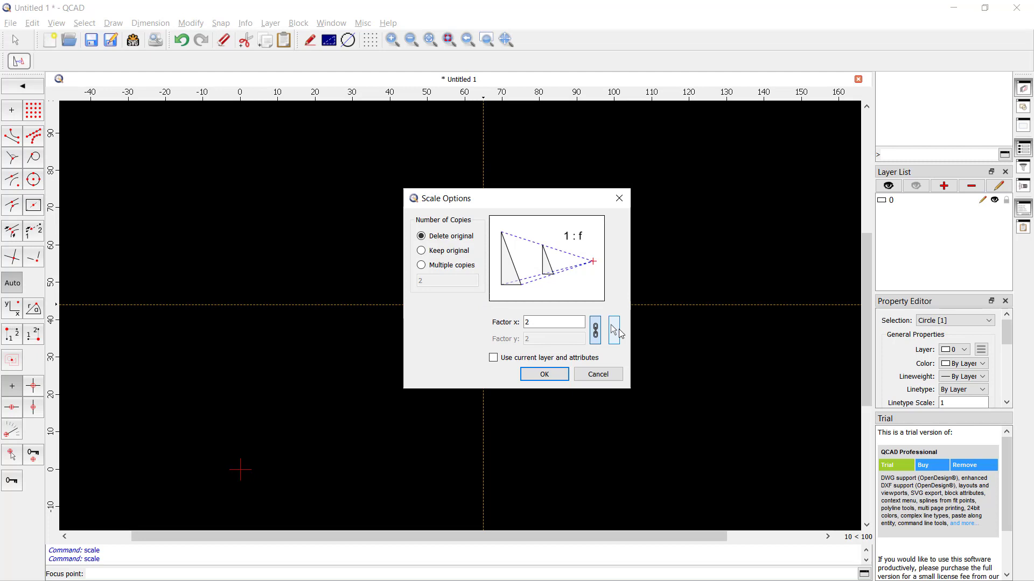
pyautogui.moveTo(616, 333)
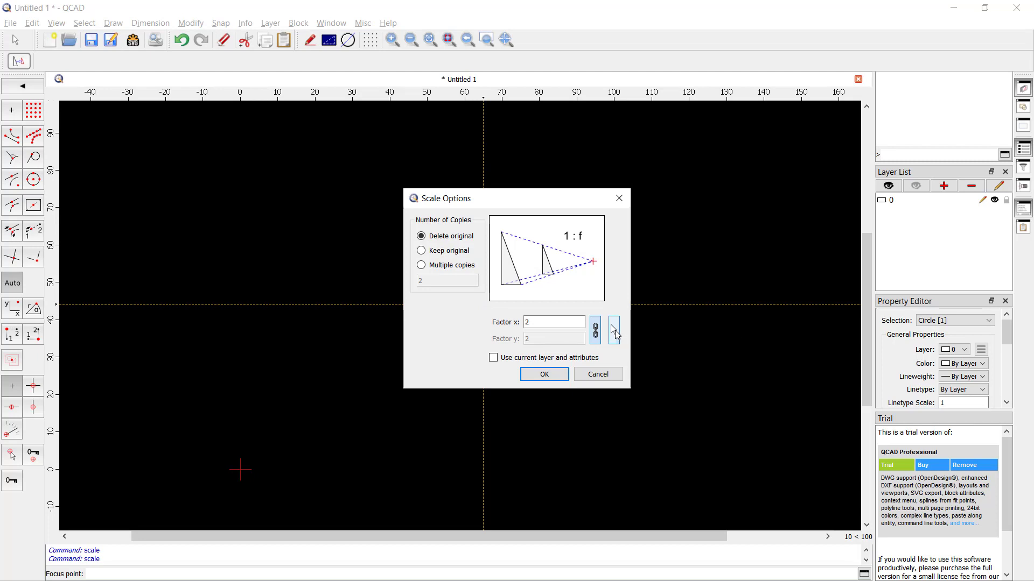
pyautogui.click(543, 374)
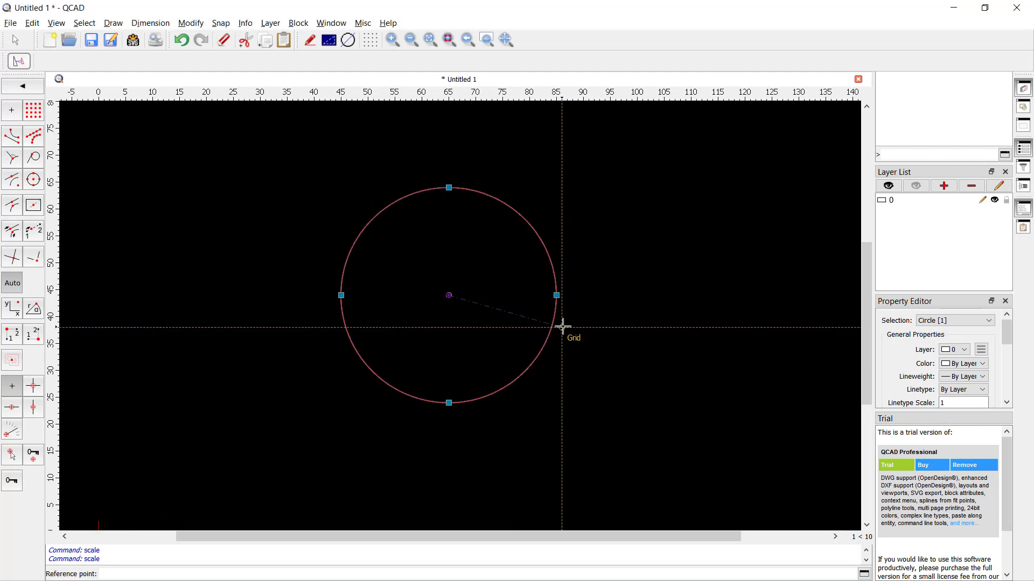
pyautogui.click(561, 326)
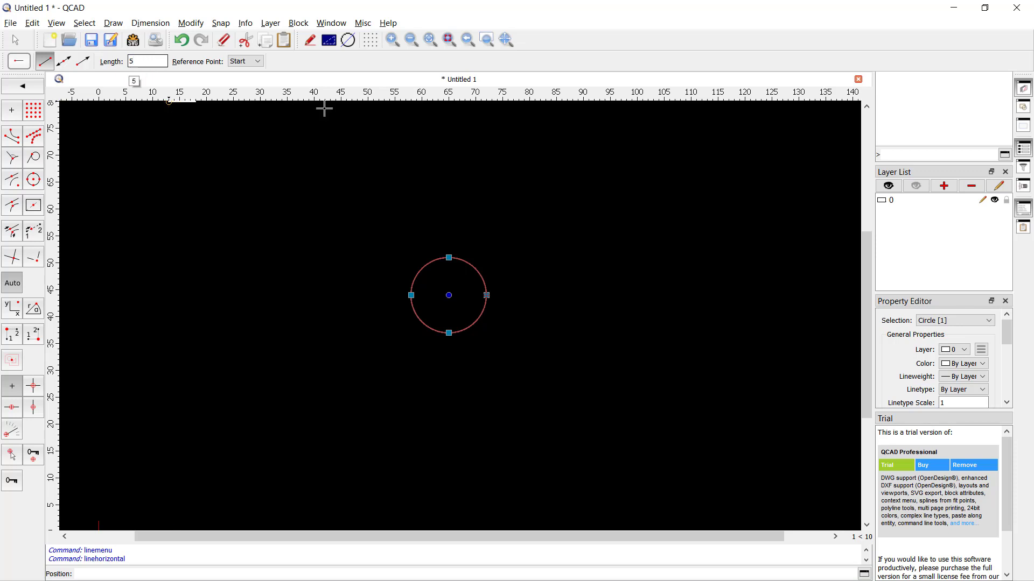
pyautogui.moveTo(449, 295)
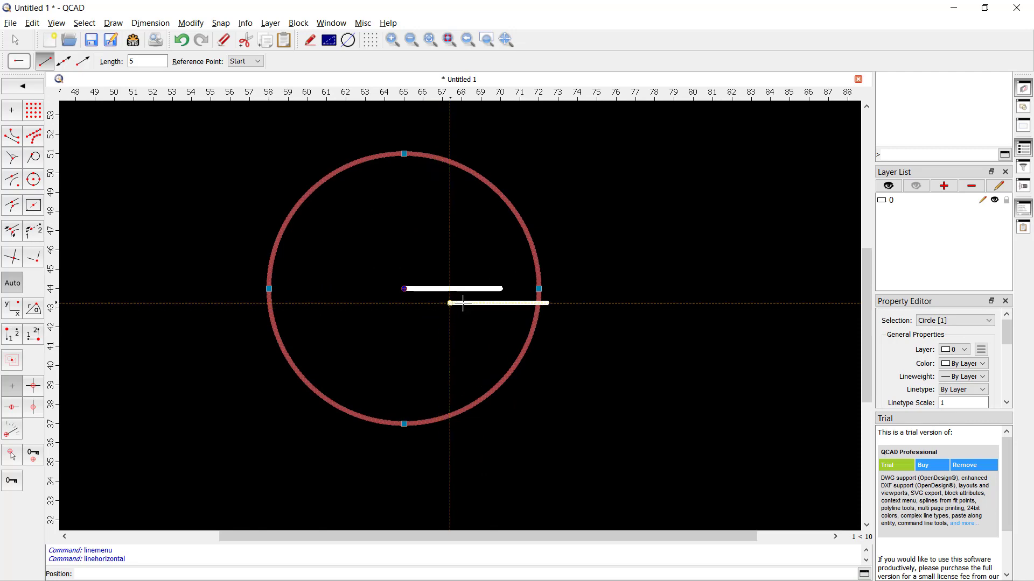
# Draw a 5-unit horizontal line from the circle's centre and exit the tool
pyautogui.press('Escape')
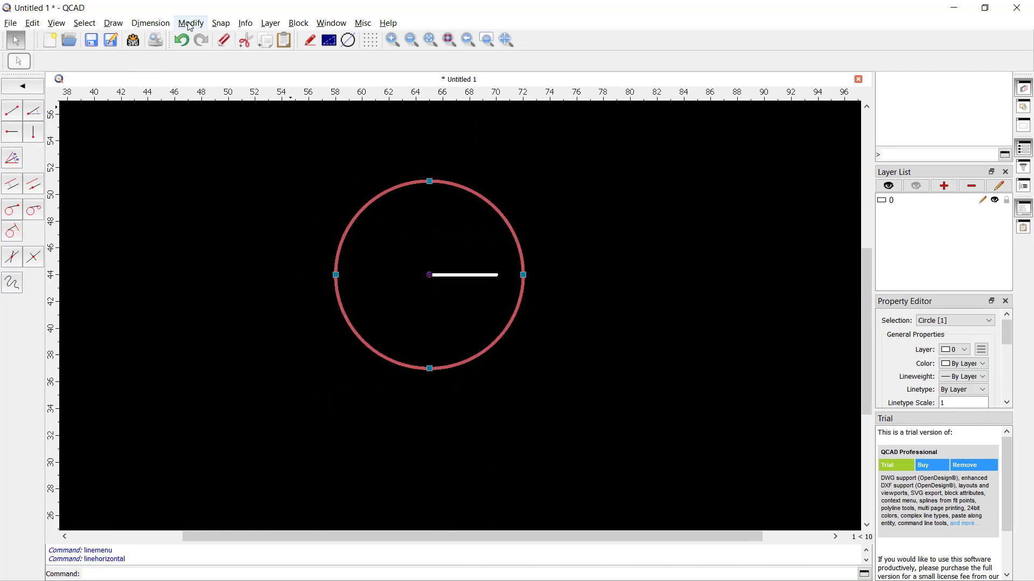
# Run Scale on the circle by reference, leaving it awaiting a reference point
pyautogui.click(191, 23)
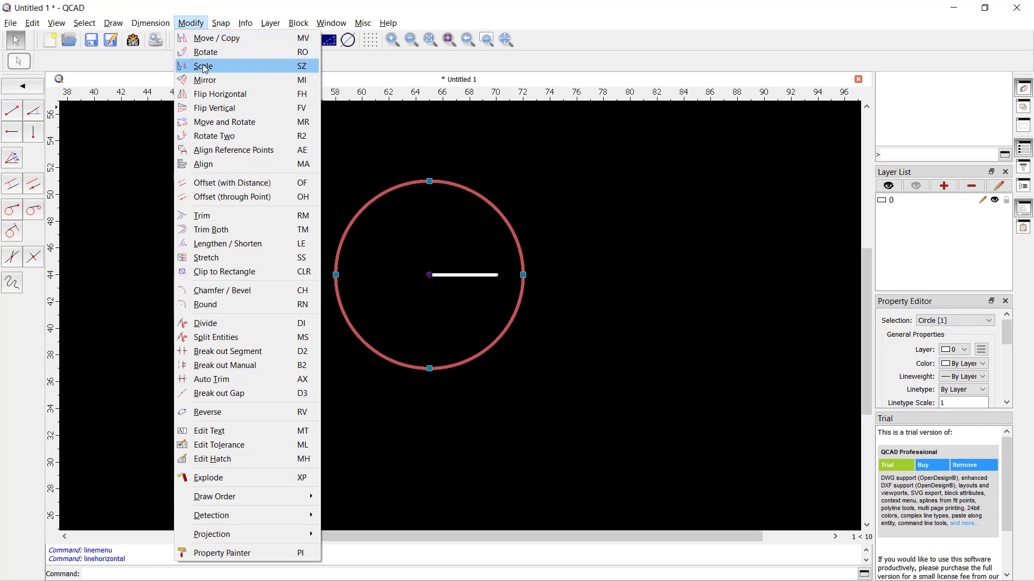
pyautogui.click(203, 65)
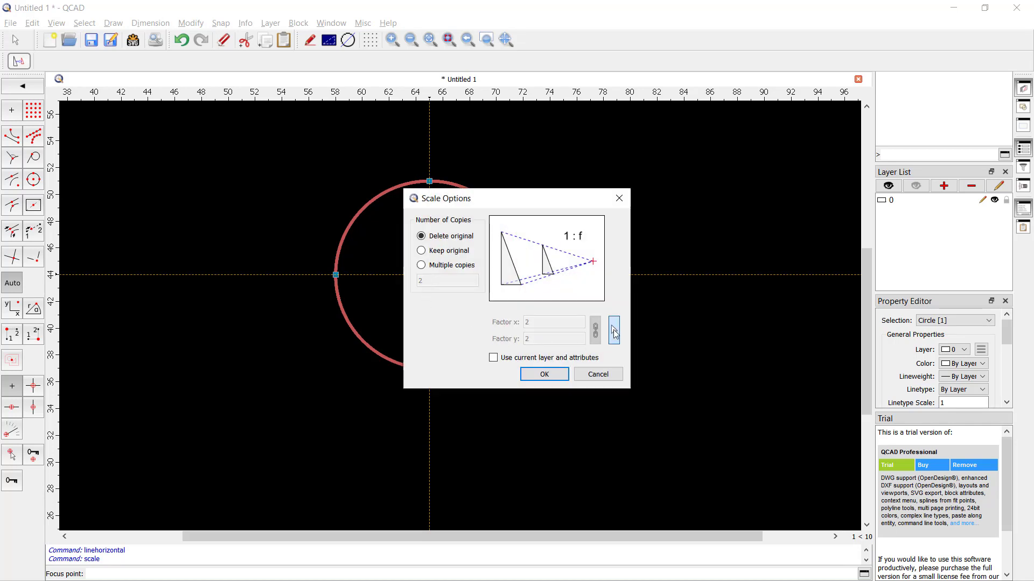
pyautogui.click(544, 374)
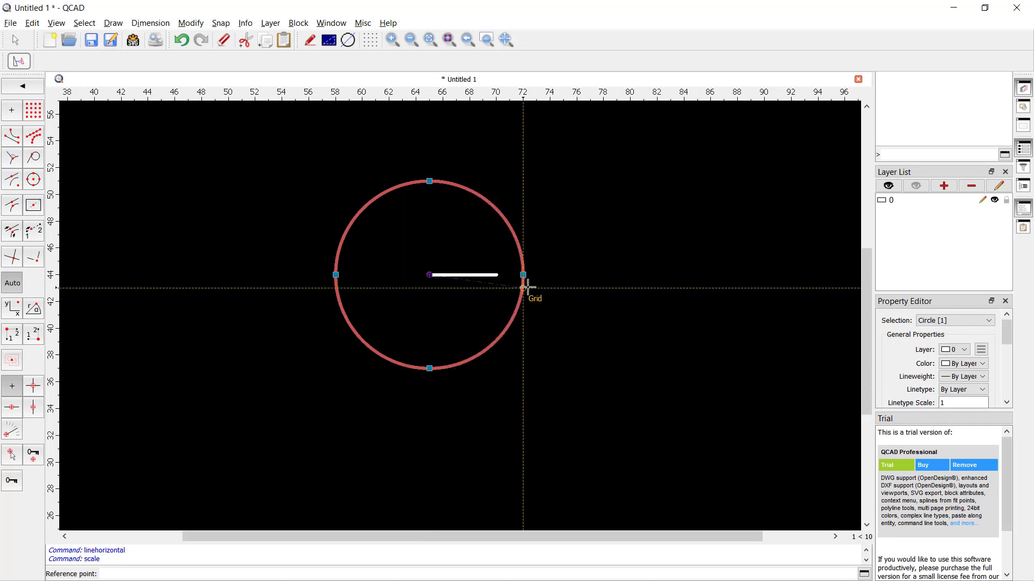